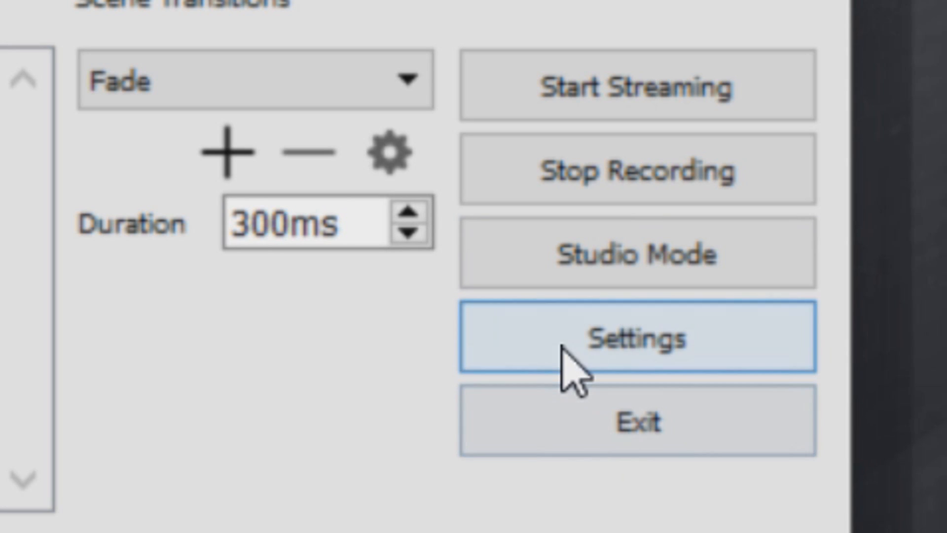
Set OBS Process Priority to High in Advanced settings and save with OK
{"action": "left_click", "coordinate": [635, 337]}
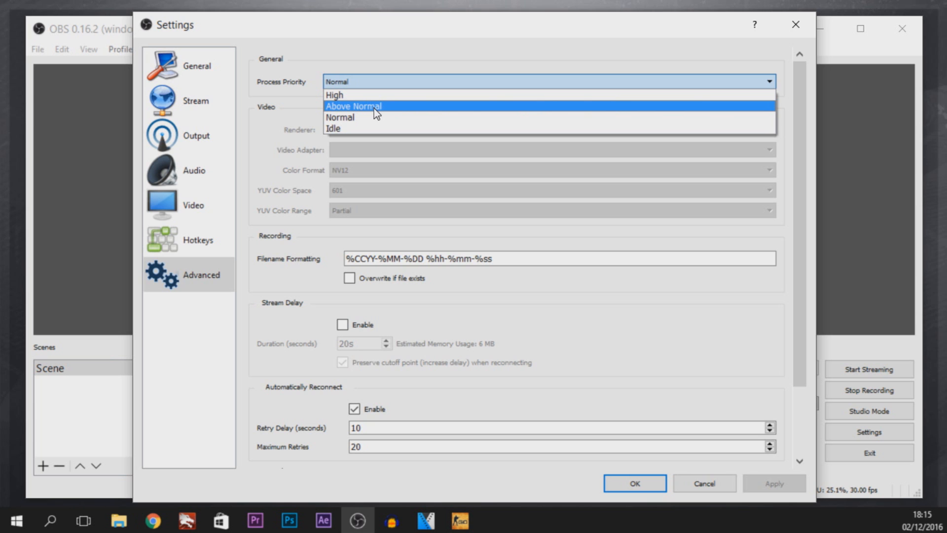
{"action": "mouse_move", "coordinate": [347, 98]}
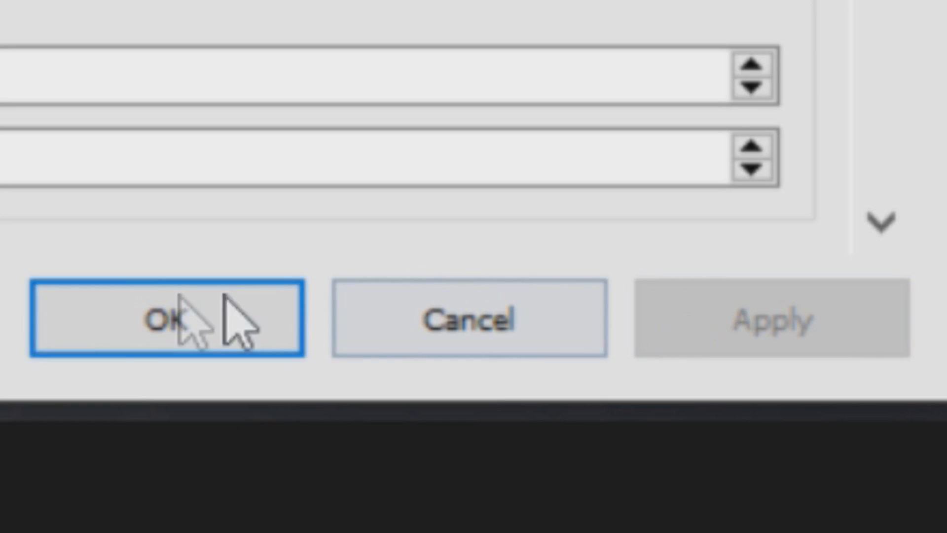
{"action": "left_click", "coordinate": [163, 322]}
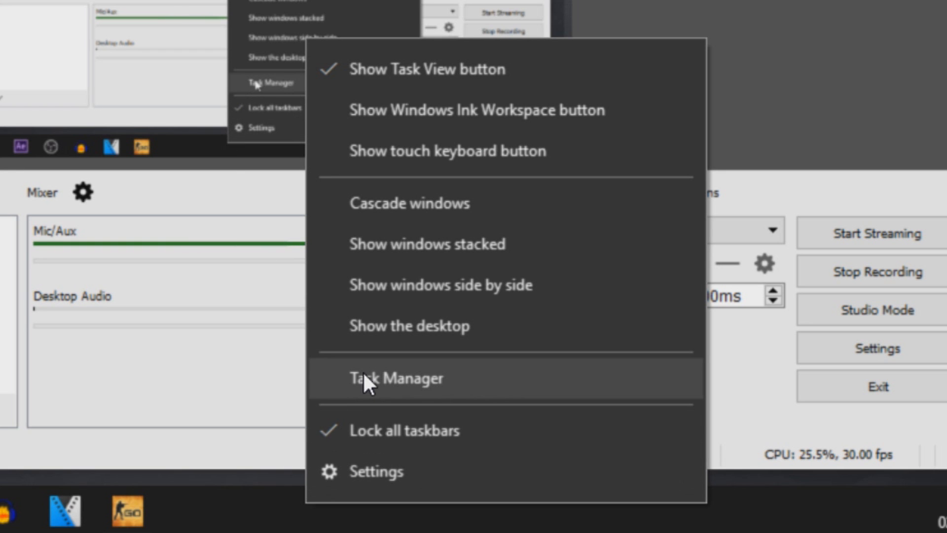
Launch Task Manager and bring up actions for the csgo (32 bit) process
{"action": "left_click", "coordinate": [372, 378]}
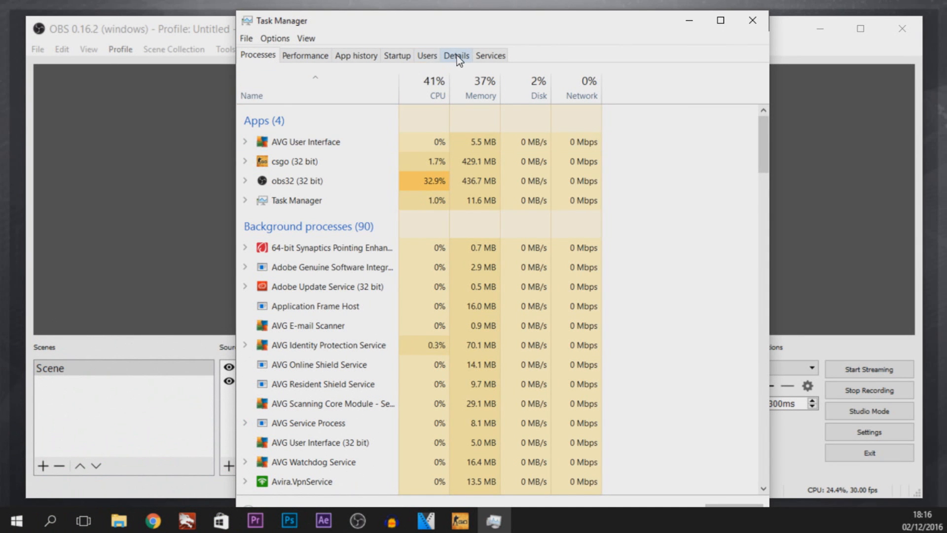
{"action": "mouse_move", "coordinate": [266, 166]}
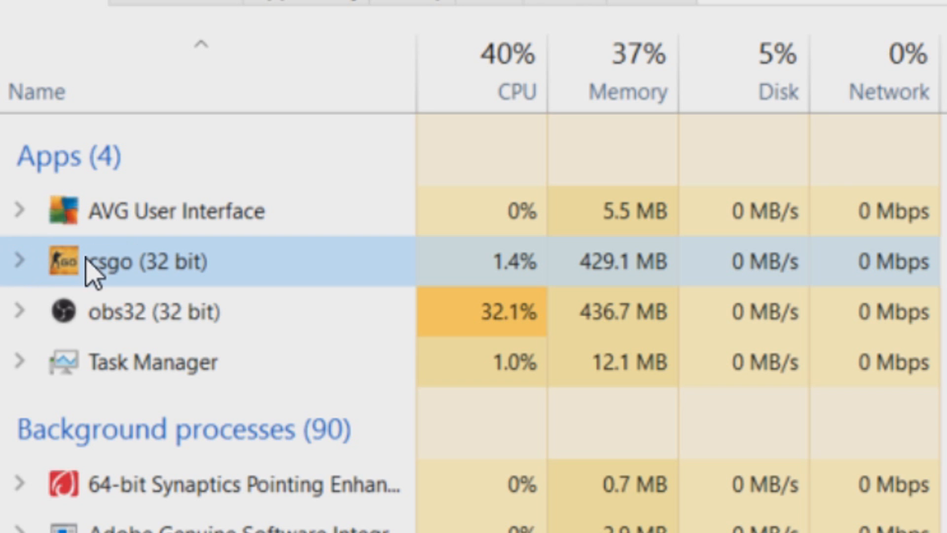
{"action": "right_click", "coordinate": [90, 276]}
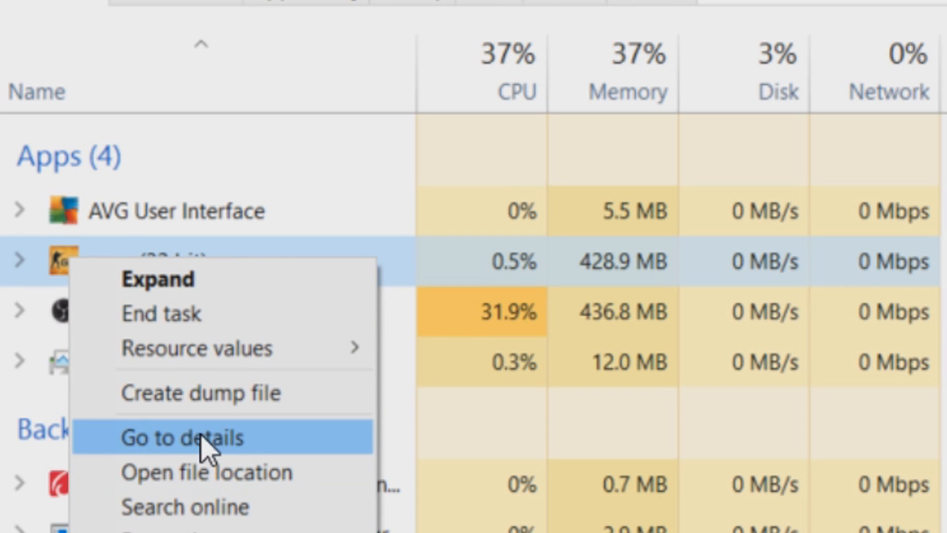
Set csgo.exe to Above Normal priority from the Details view and confirm the change
{"action": "left_click", "coordinate": [182, 438]}
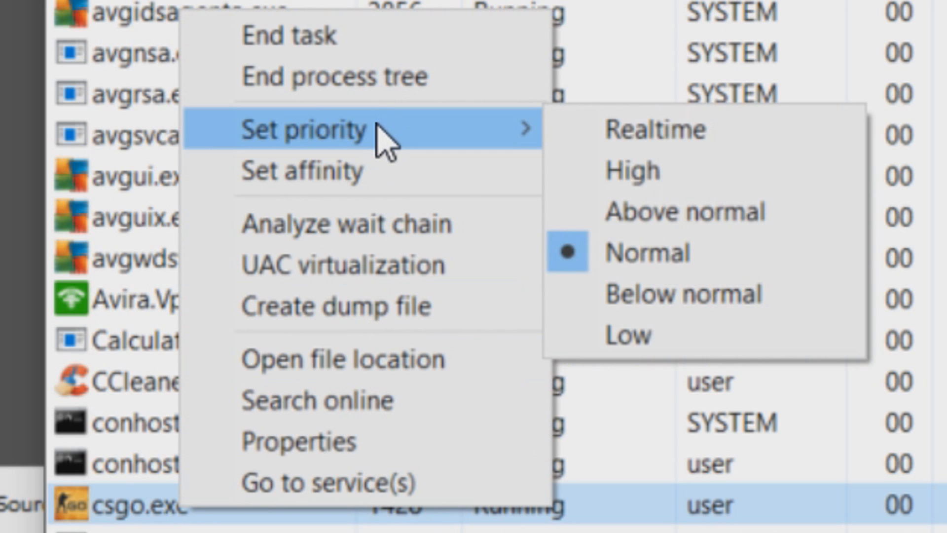
{"action": "mouse_move", "coordinate": [483, 143]}
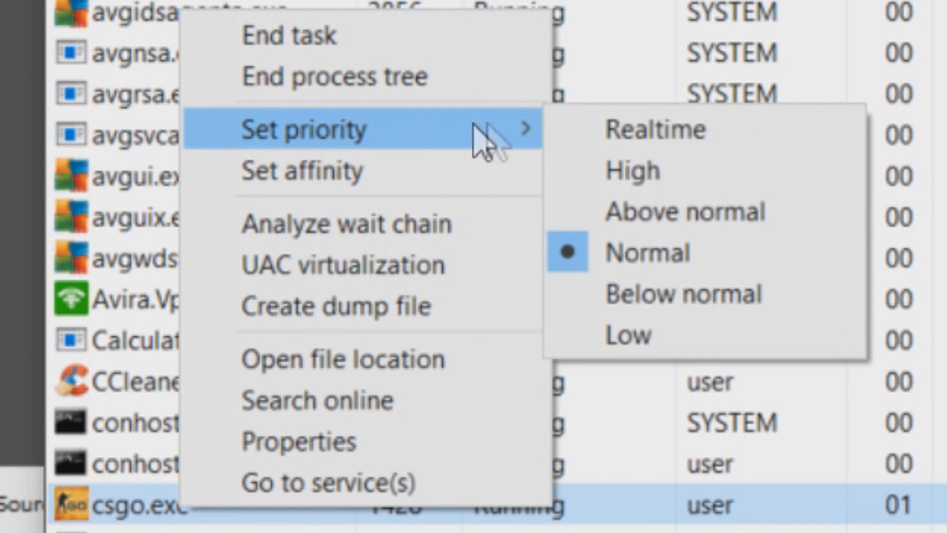
{"action": "mouse_move", "coordinate": [648, 220]}
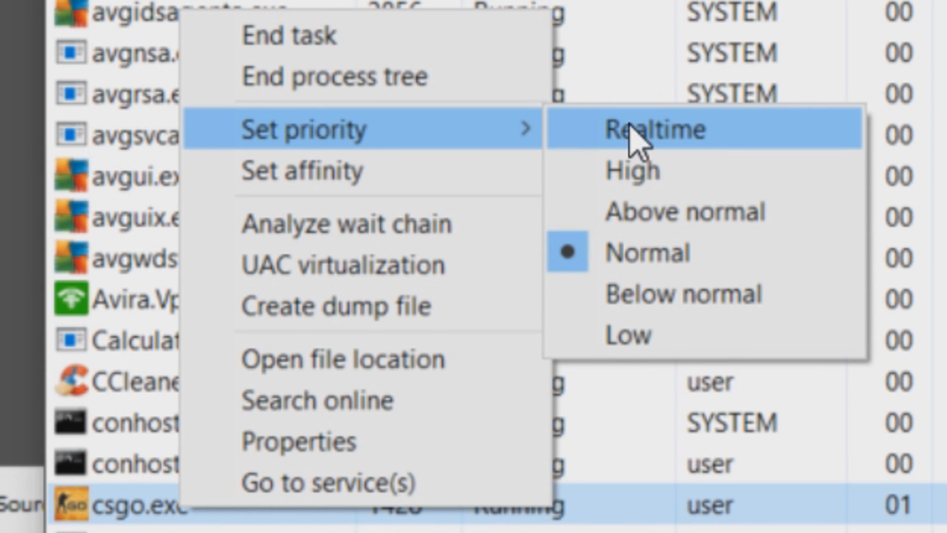
{"action": "mouse_move", "coordinate": [629, 226]}
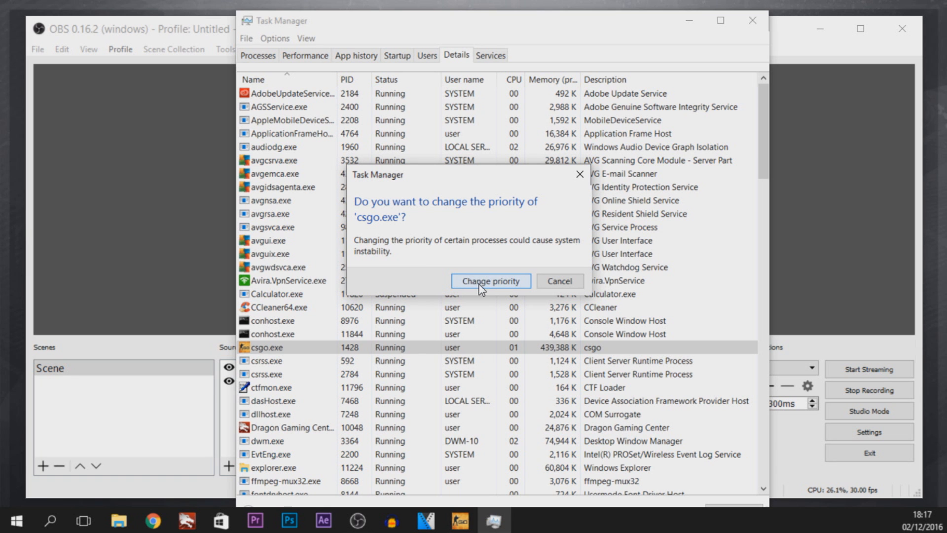
{"action": "left_click", "coordinate": [490, 281]}
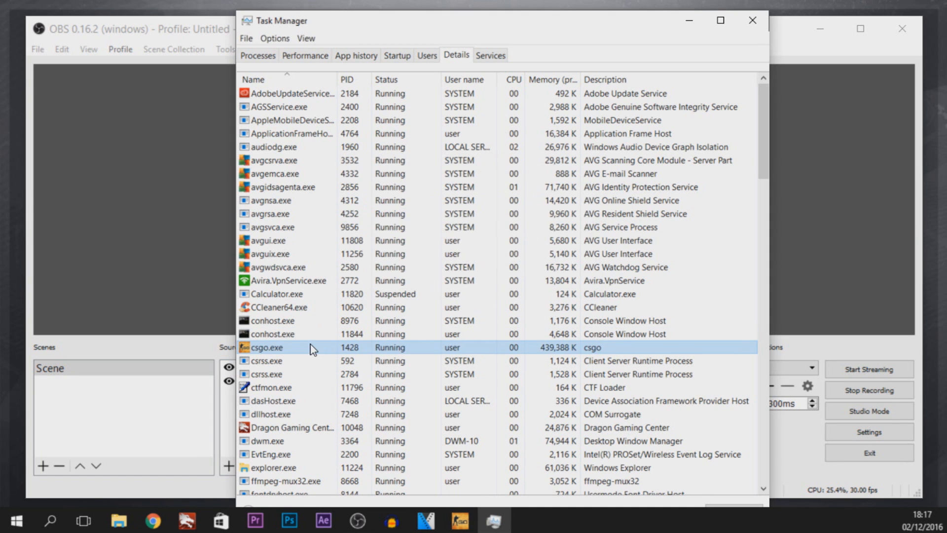